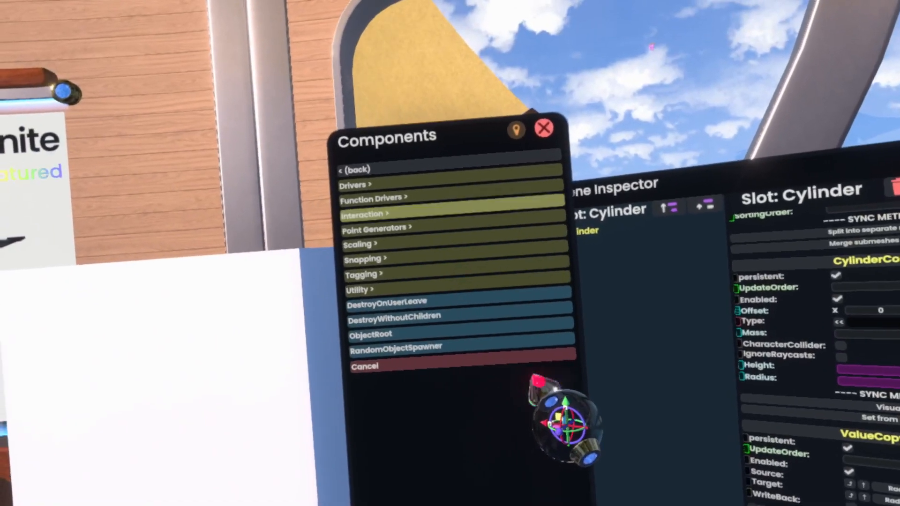
Open the Interaction component category for the Cylinder slot.
left_click(363, 214)
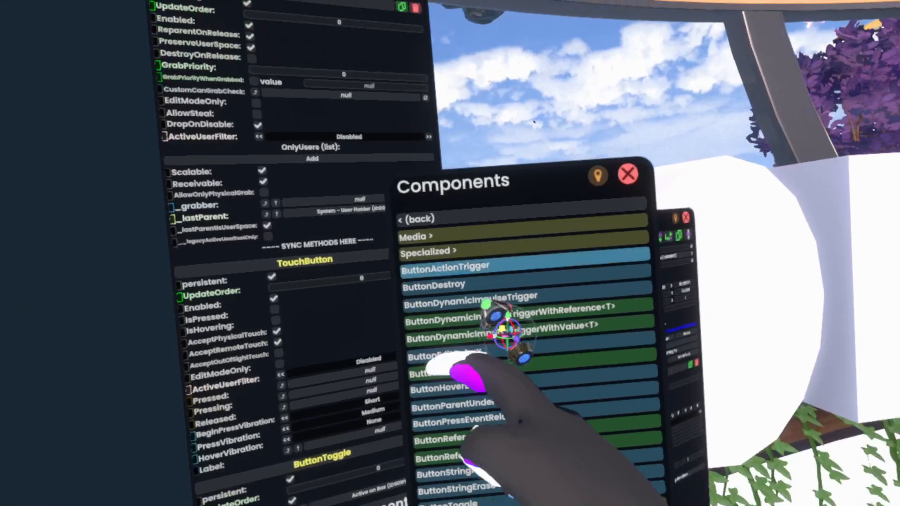
Attach a button interaction component to the Cylinder.
left_click(417, 219)
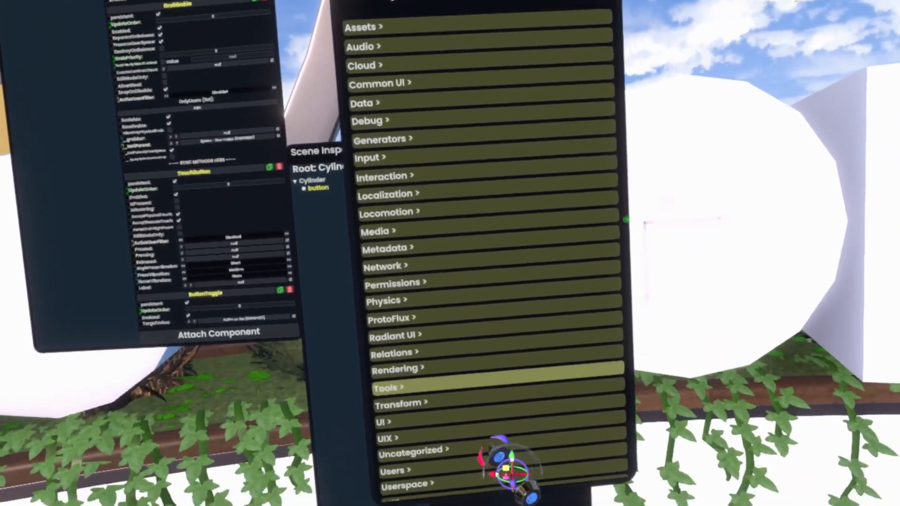
Open the component category holding button interaction components for the 'button' slot.
left_click(388, 387)
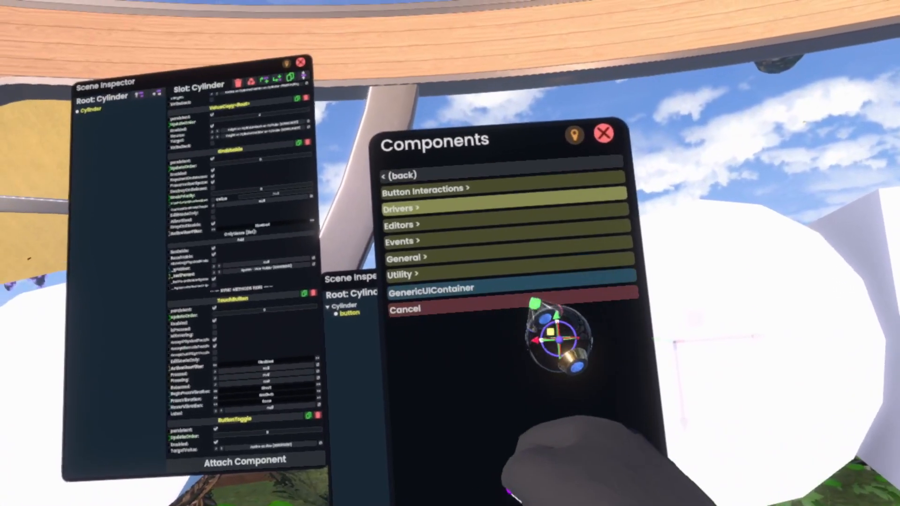
left_click(423, 189)
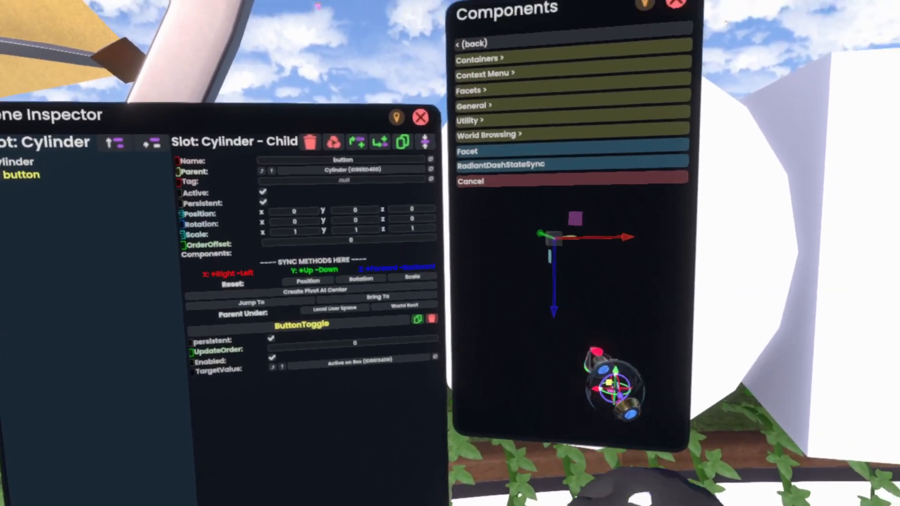
Open the Context Menu components category under Radiant UI.
left_click(482, 74)
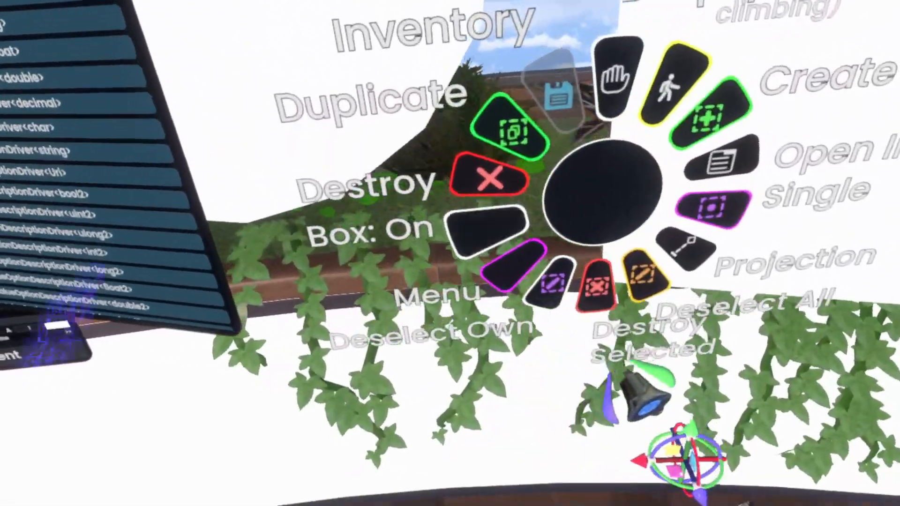
Toggle the 'Box: On' context menu item to 'Box: Off'.
left_click(487, 224)
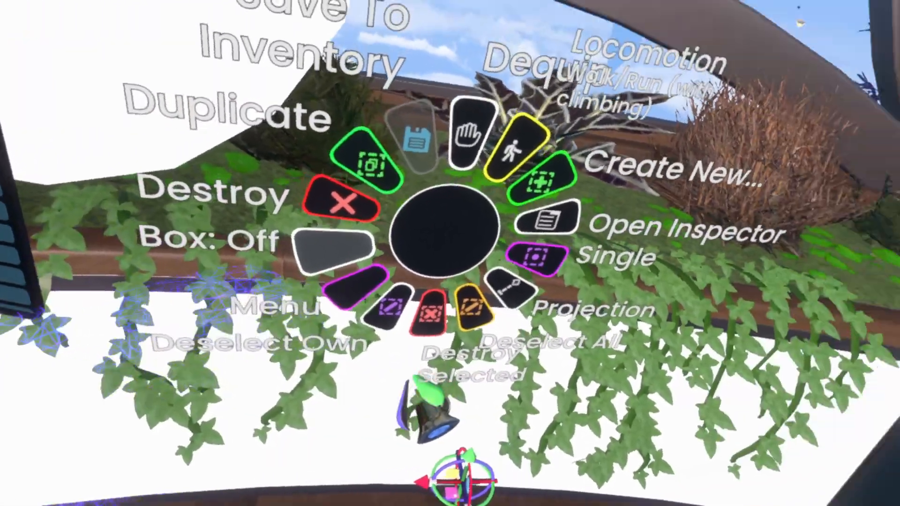